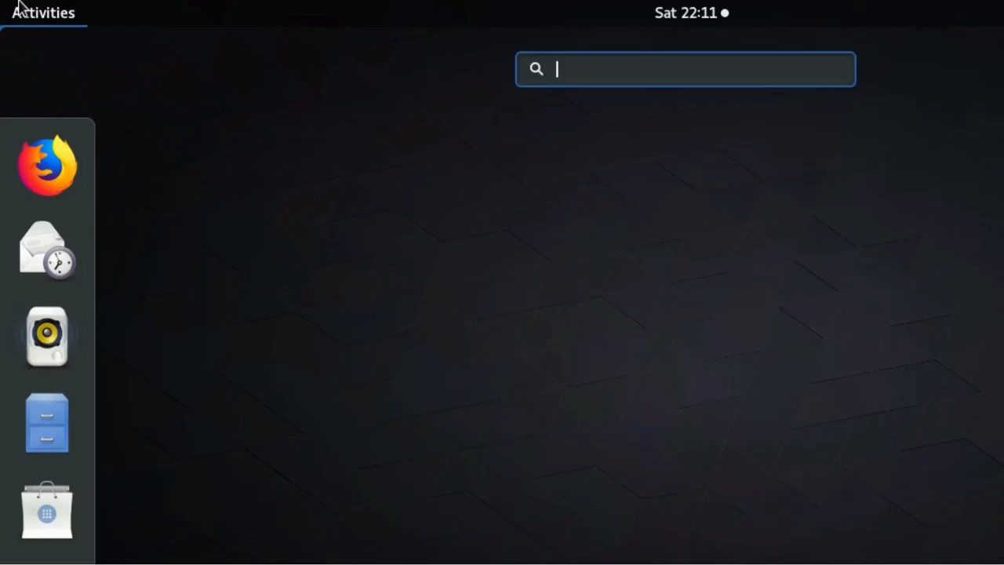
{"action": "mouse_move", "coordinate": [29, 37]}
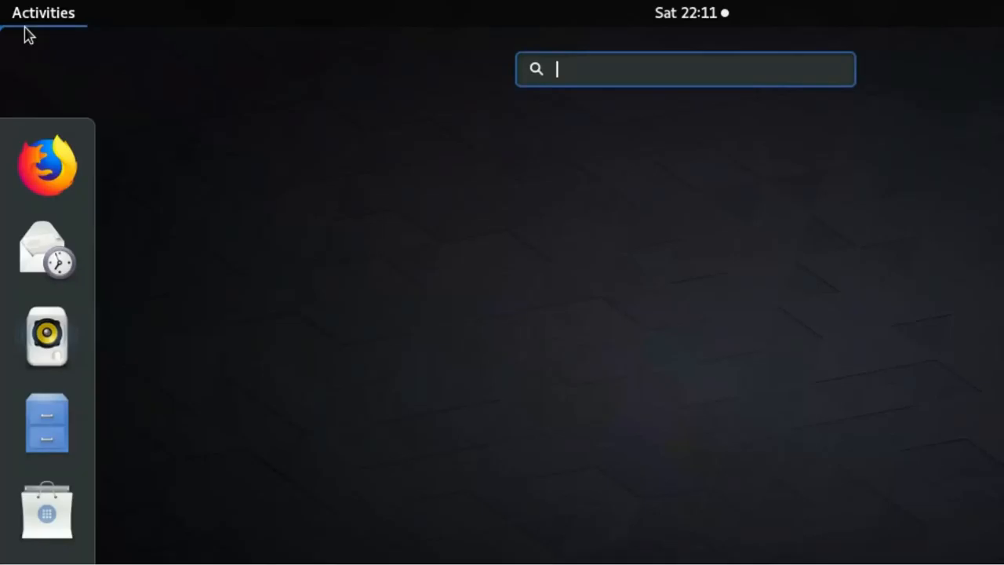
{"action": "mouse_move", "coordinate": [35, 24]}
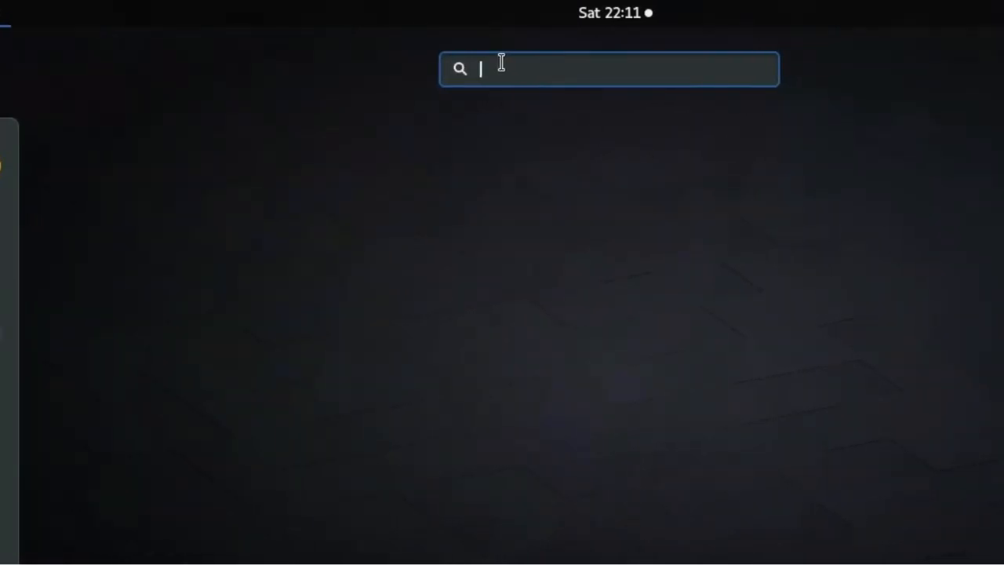
Step: Find Eclipse in Activities and launch it with the /home/joker/TutorialWS workspace
{"action": "type", "text": "ec"}
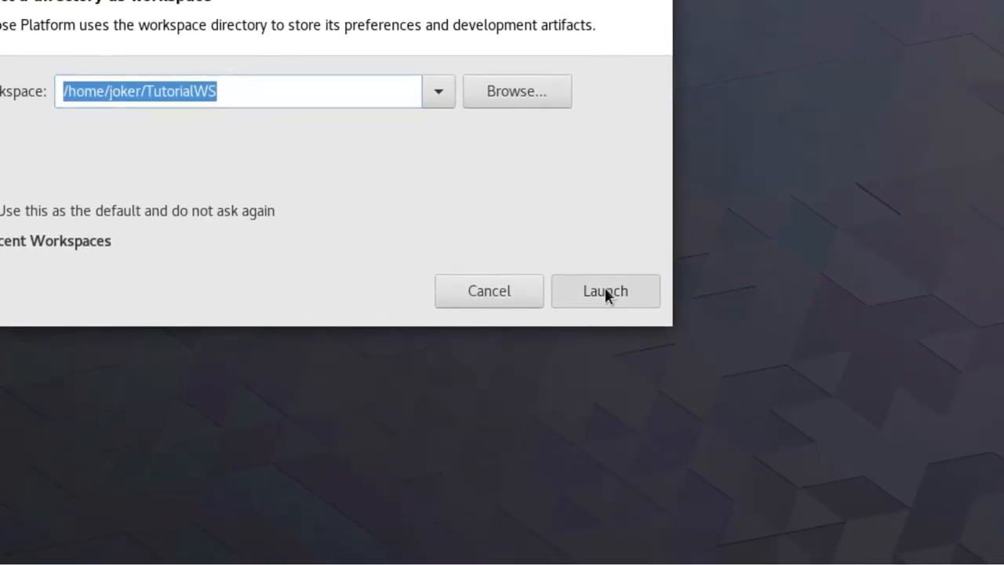
{"action": "left_click", "coordinate": [605, 291]}
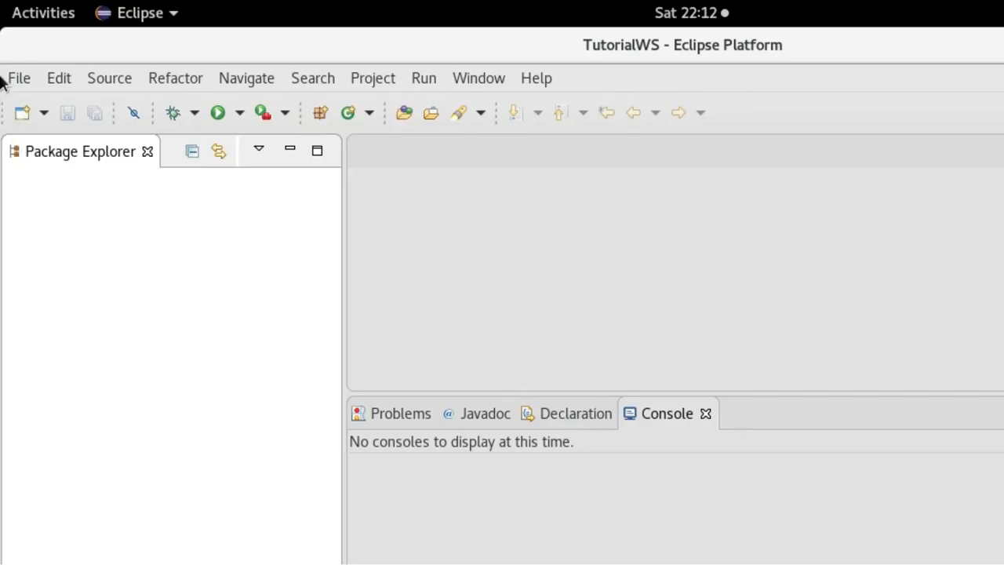
Step: Run the Java Project wizard with project name MyJavaProject and finish it
{"action": "left_click", "coordinate": [19, 77]}
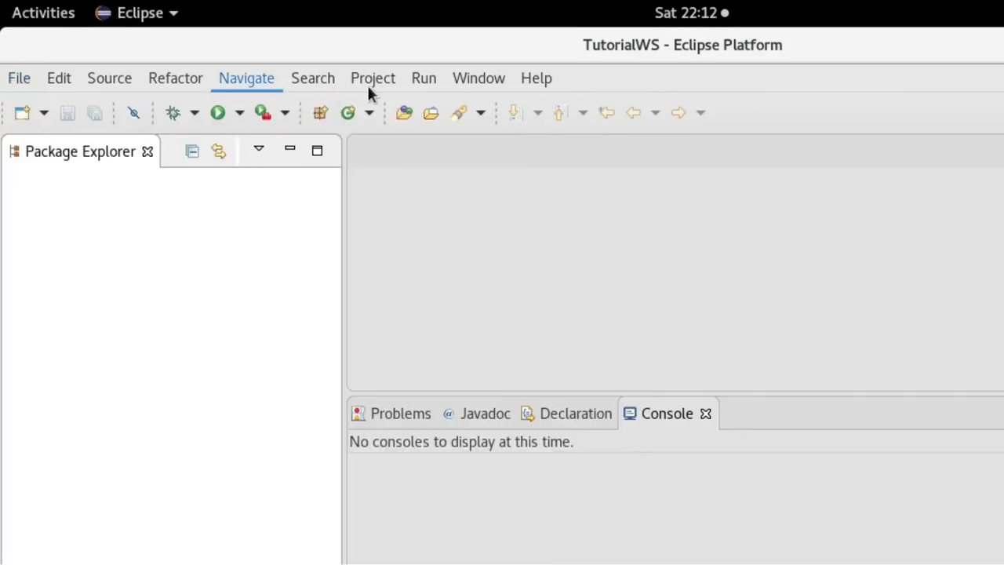
{"action": "left_click", "coordinate": [19, 77]}
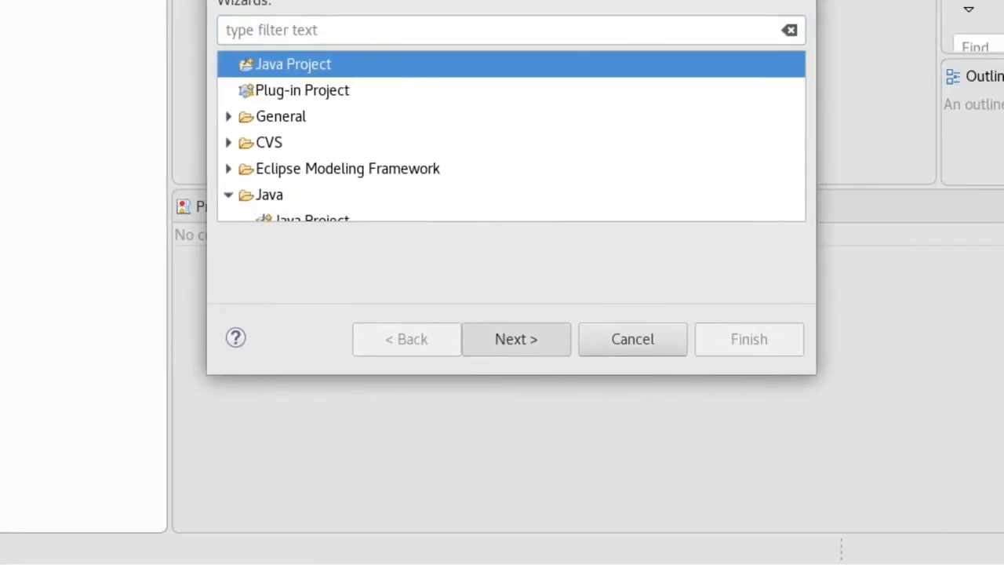
{"action": "left_click", "coordinate": [515, 339]}
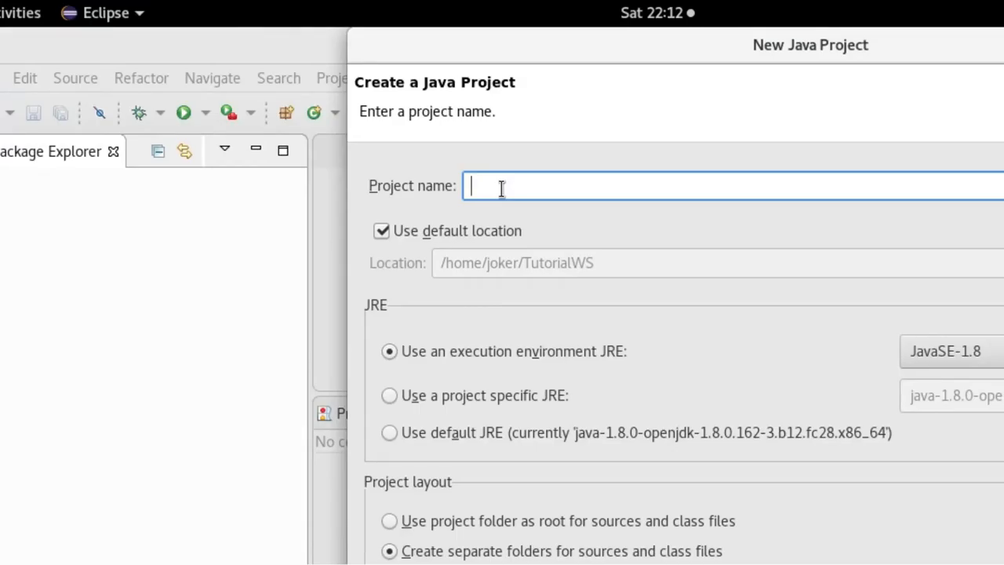
{"action": "type", "text": "M"}
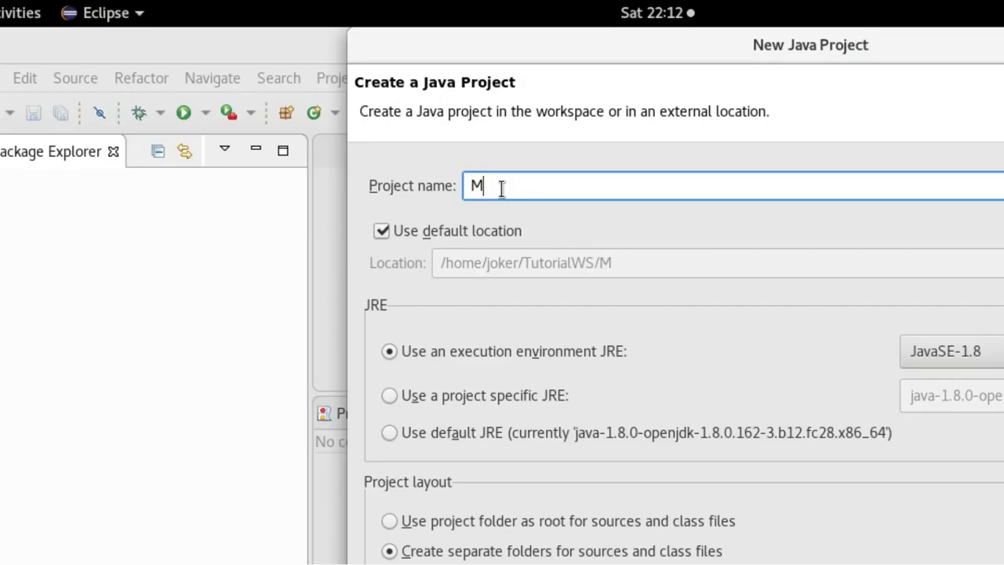
{"action": "type", "text": "yJ"}
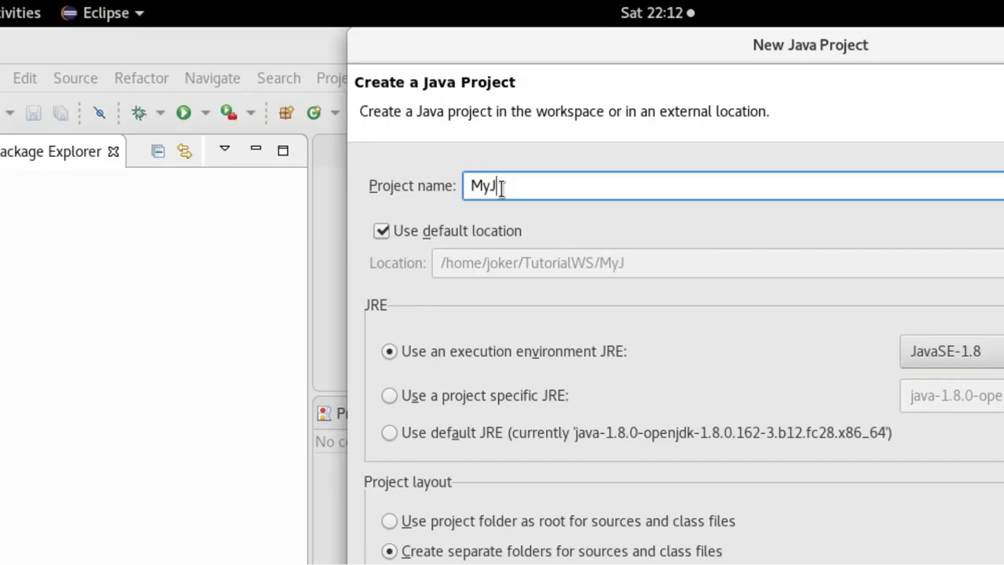
{"action": "type", "text": "avaPro"}
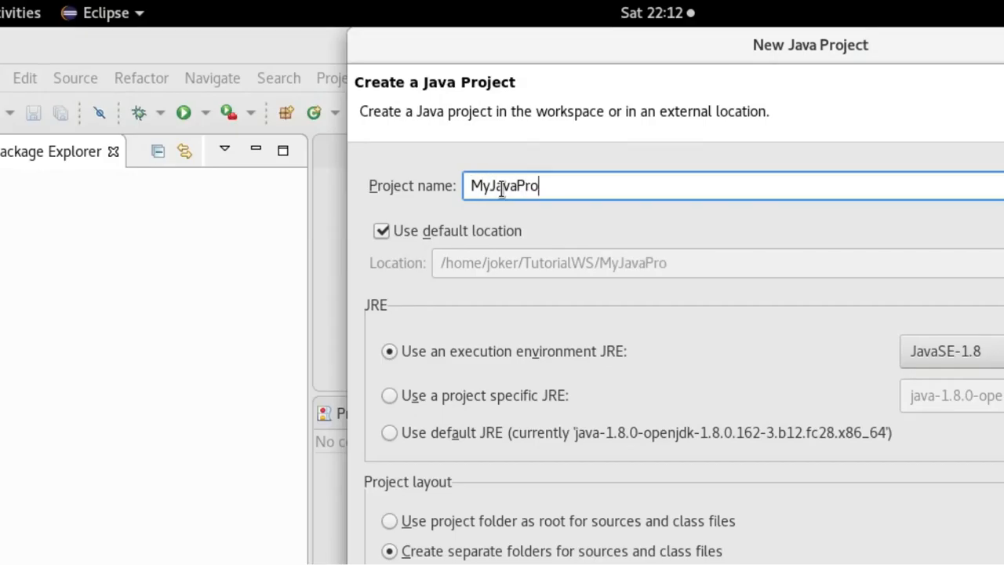
{"action": "type", "text": "ject"}
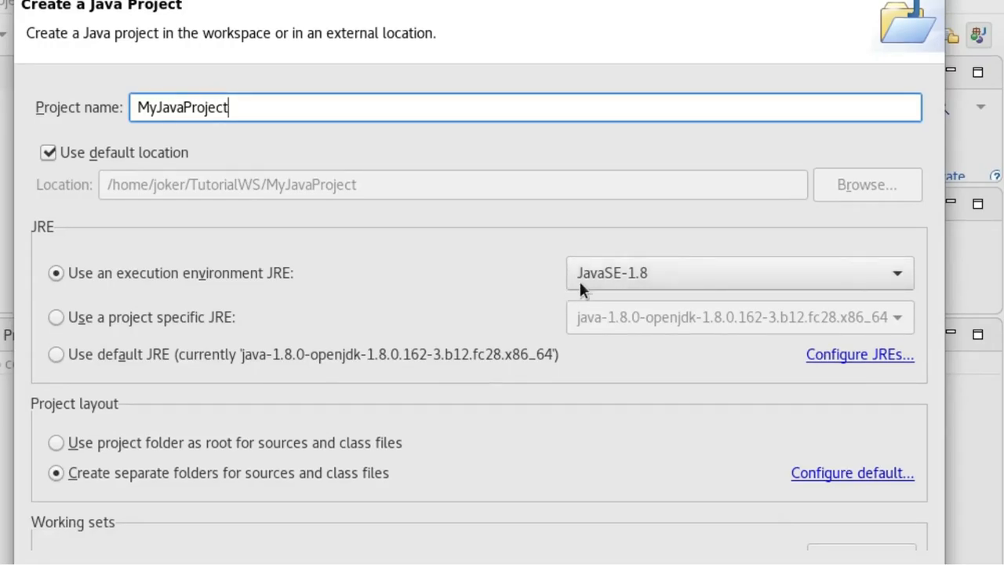
{"action": "scroll", "scroll_direction": "down", "scroll_amount": 3}
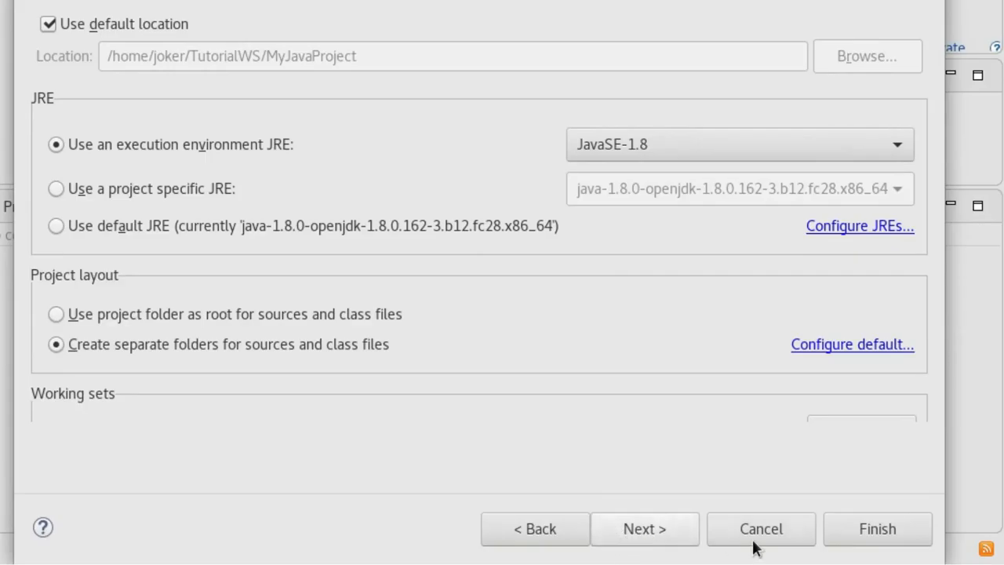
{"action": "left_click", "coordinate": [876, 529]}
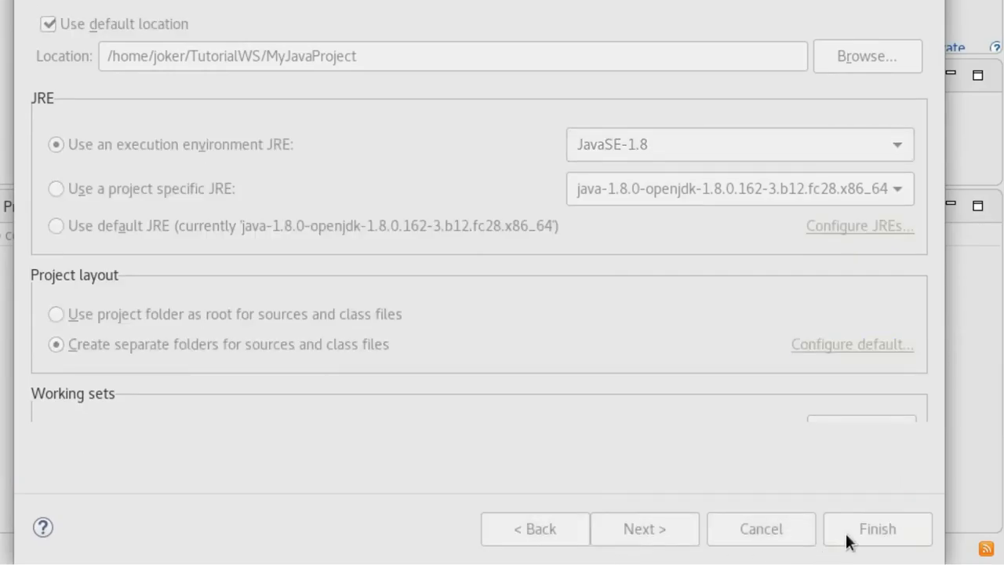
{"action": "left_click", "coordinate": [877, 528]}
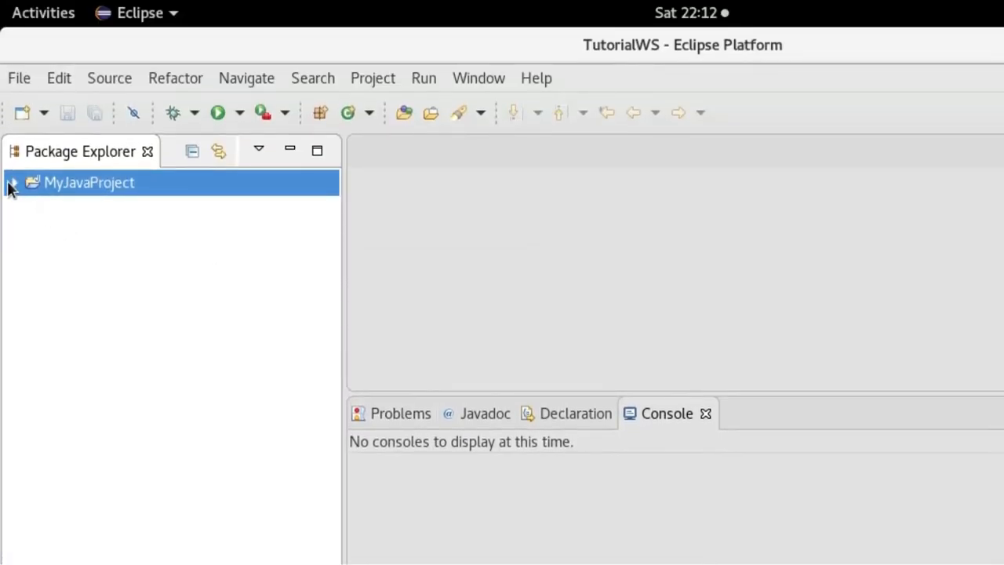
Step: Expand MyJavaProject and bring up the context menu on its src folder
{"action": "left_click", "coordinate": [13, 183]}
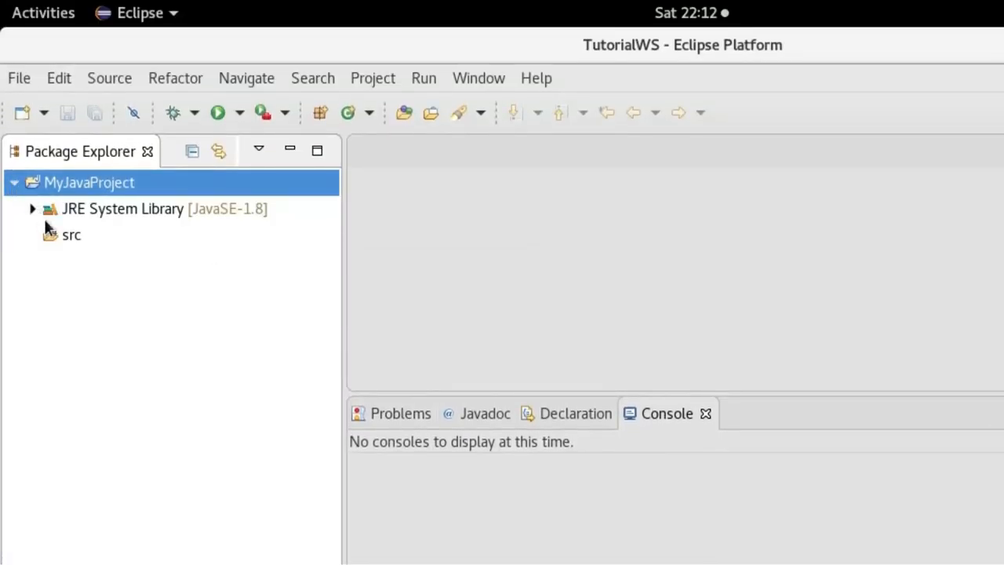
{"action": "left_click", "coordinate": [71, 234]}
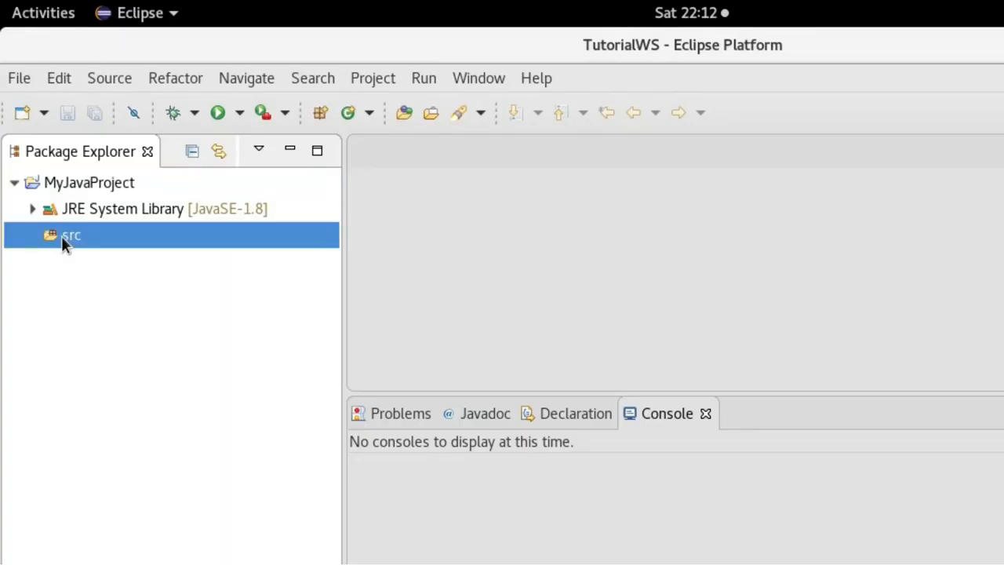
{"action": "right_click", "coordinate": [71, 236]}
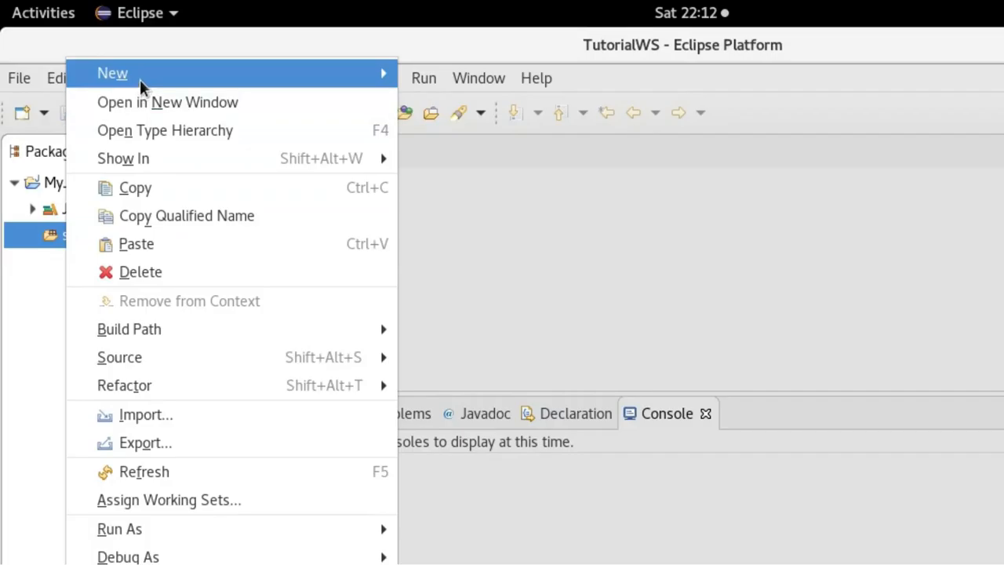
{"action": "mouse_move", "coordinate": [112, 73]}
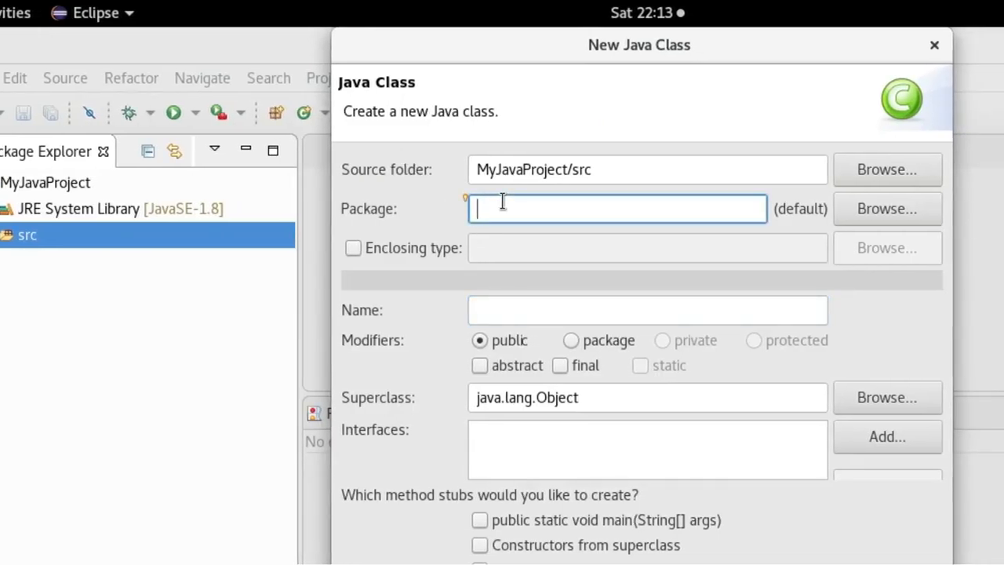
Step: Create class Sample in package com.mywebsite.java with the main method stub option ticked
{"action": "type", "text": "com."}
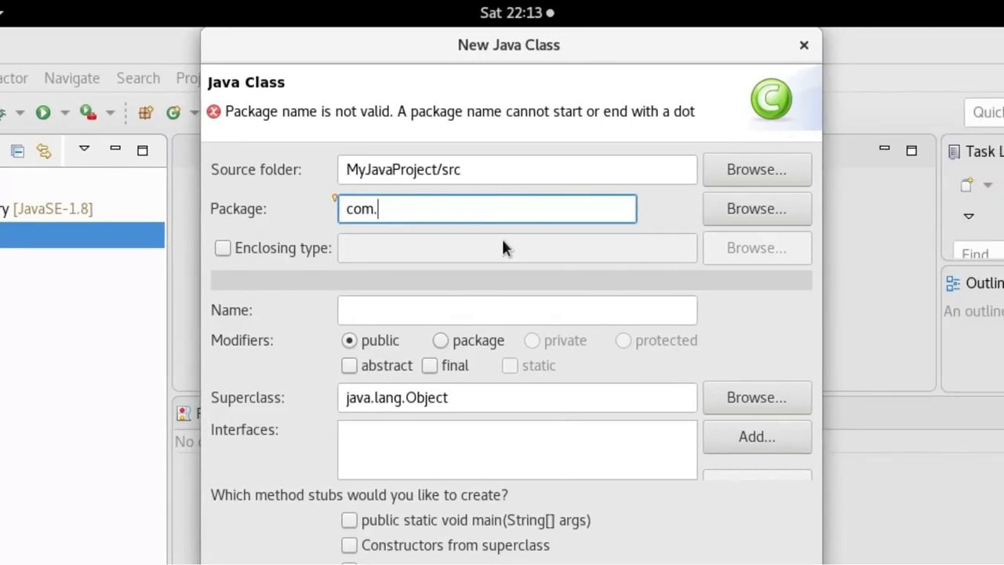
{"action": "type", "text": "mywe"}
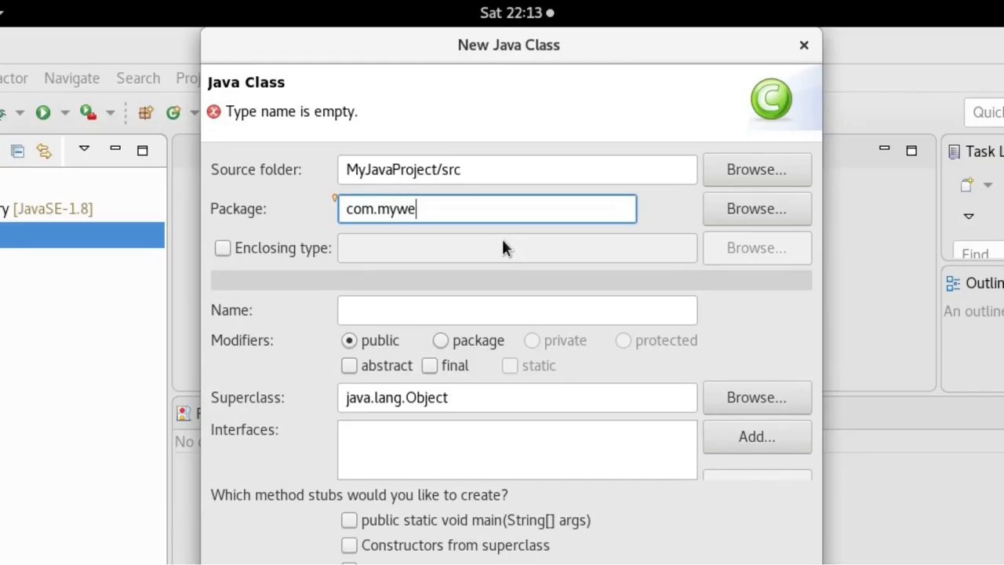
{"action": "type", "text": "bsite"}
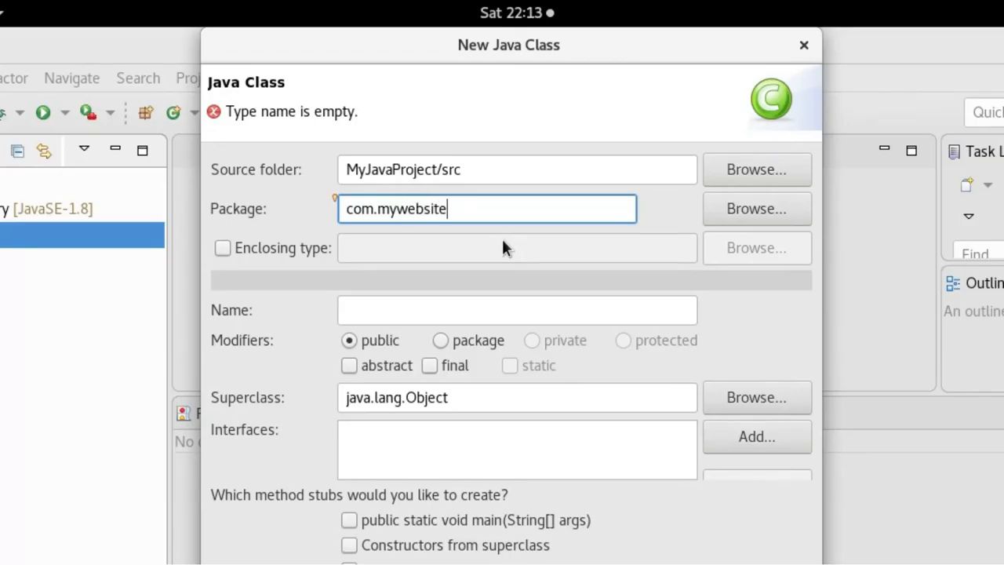
{"action": "type", "text": "."}
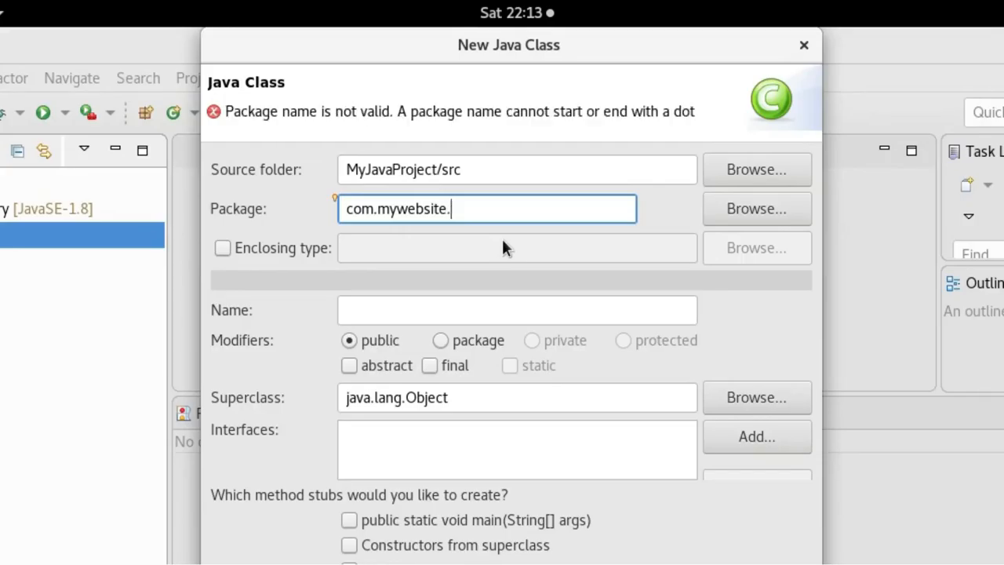
{"action": "type", "text": "jav"}
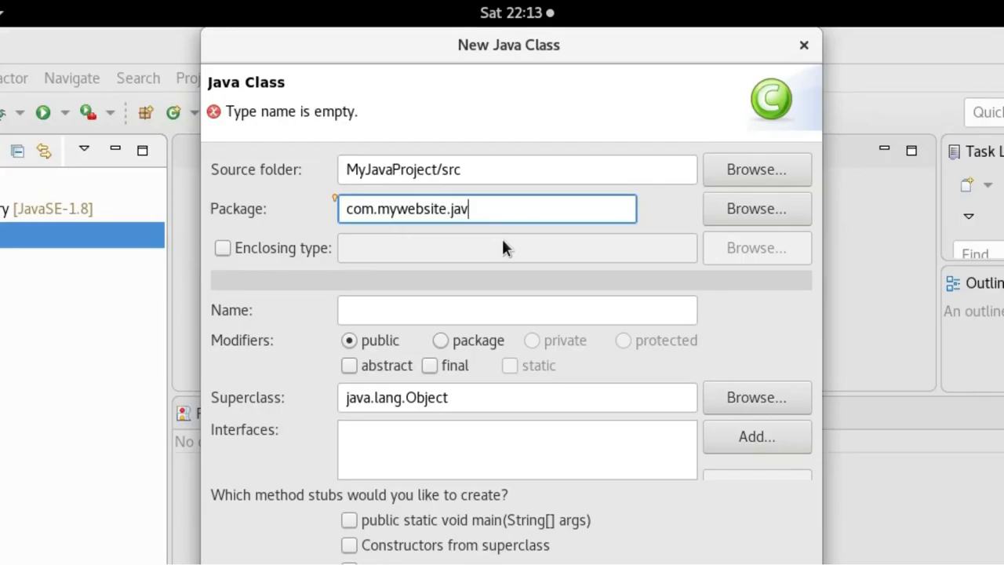
{"action": "type", "text": "a"}
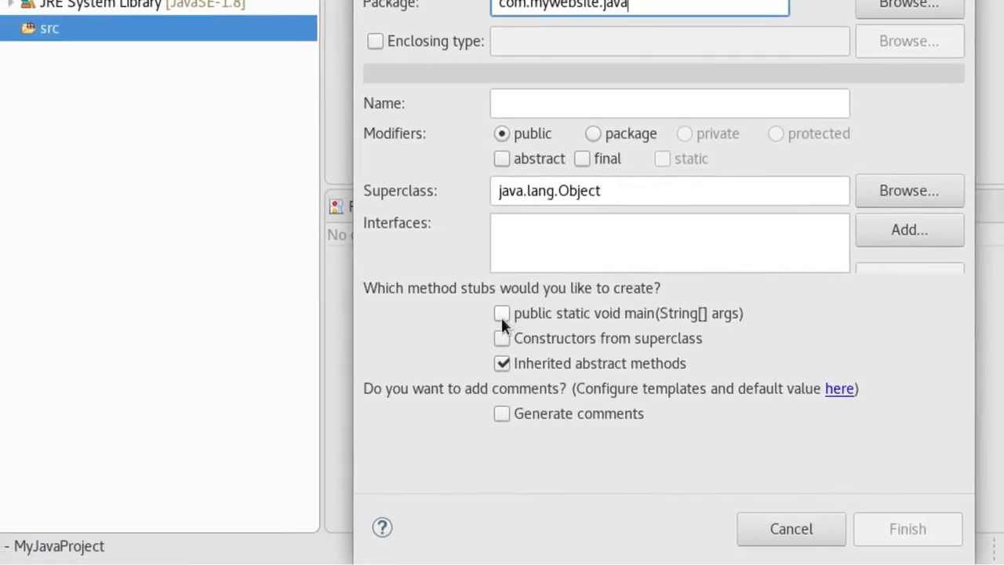
{"action": "mouse_move", "coordinate": [504, 326]}
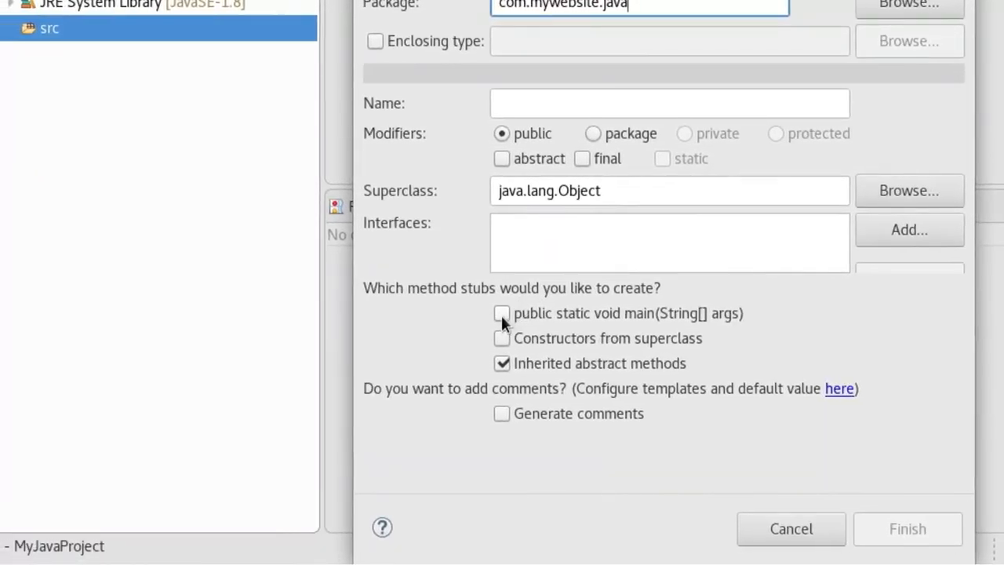
{"action": "left_click", "coordinate": [501, 313]}
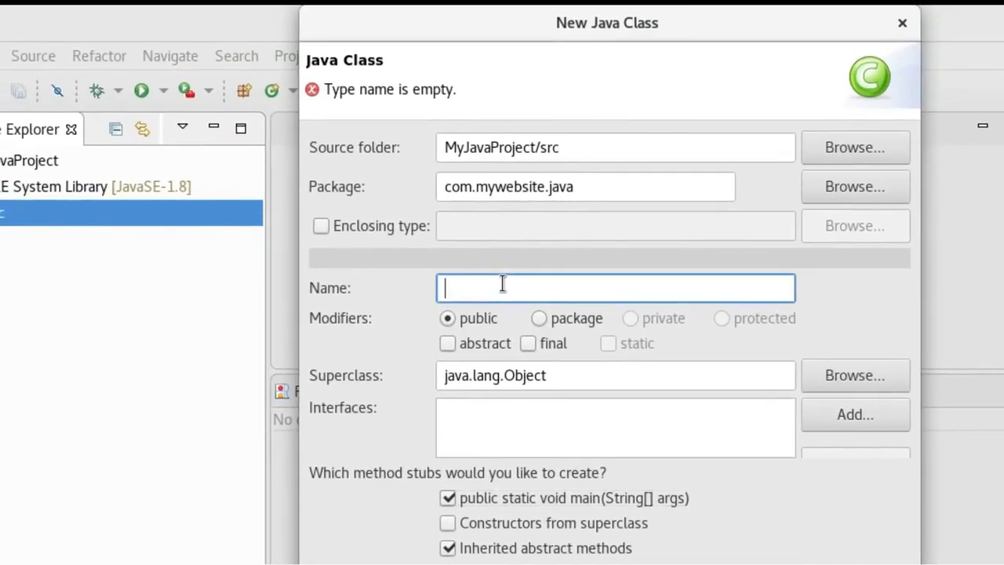
{"action": "type", "text": "Sam"}
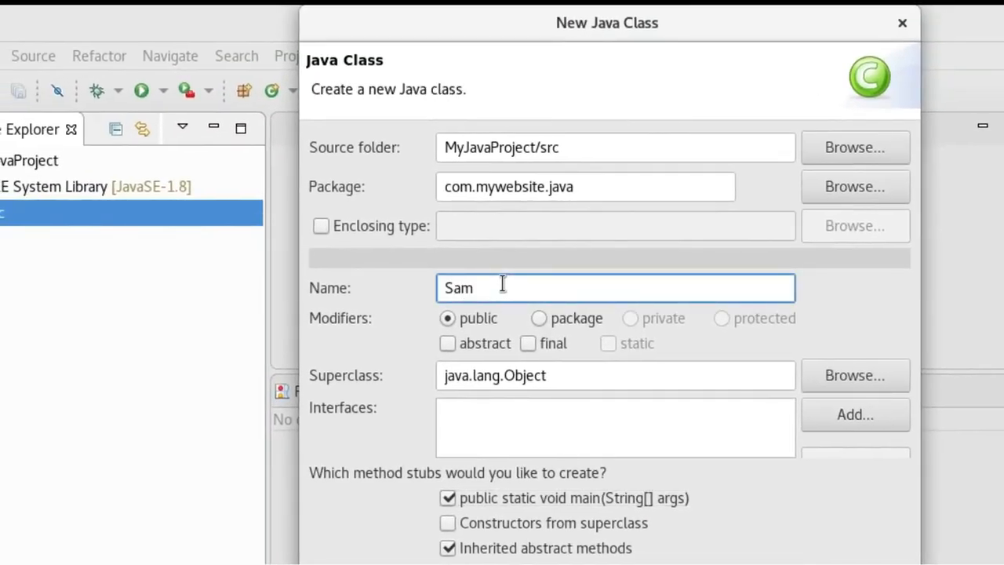
{"action": "type", "text": "ple"}
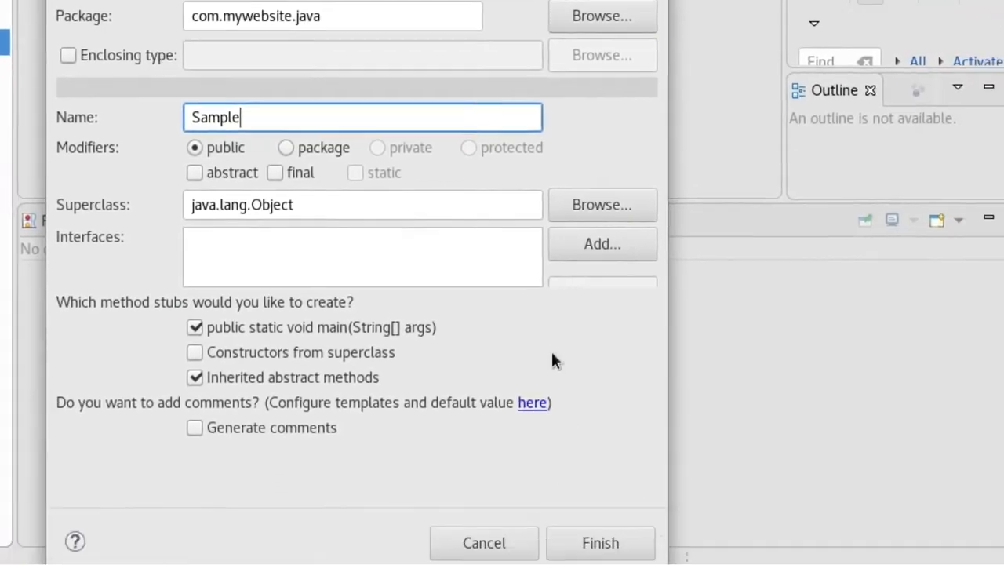
{"action": "left_click", "coordinate": [600, 542]}
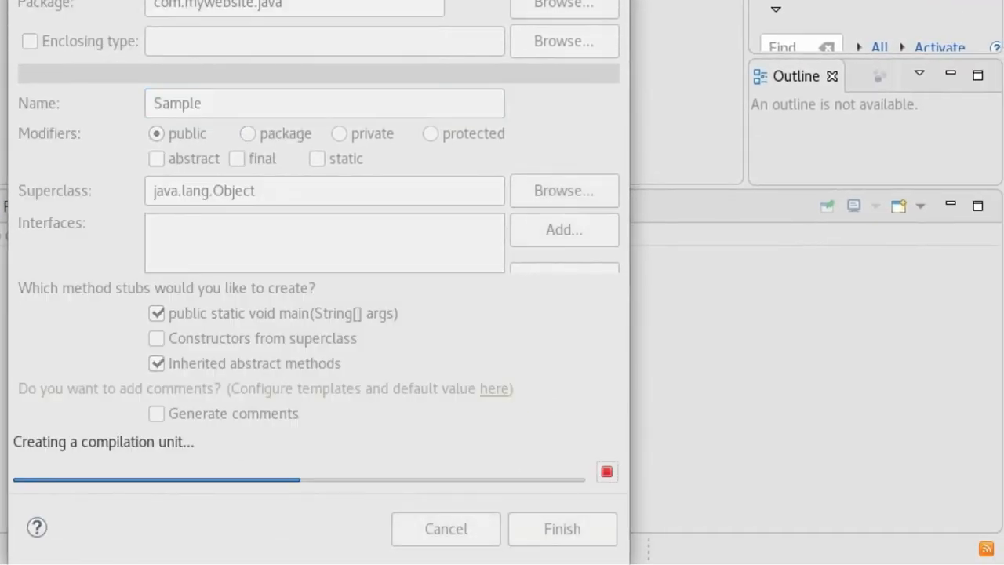
{"action": "left_click", "coordinate": [561, 528]}
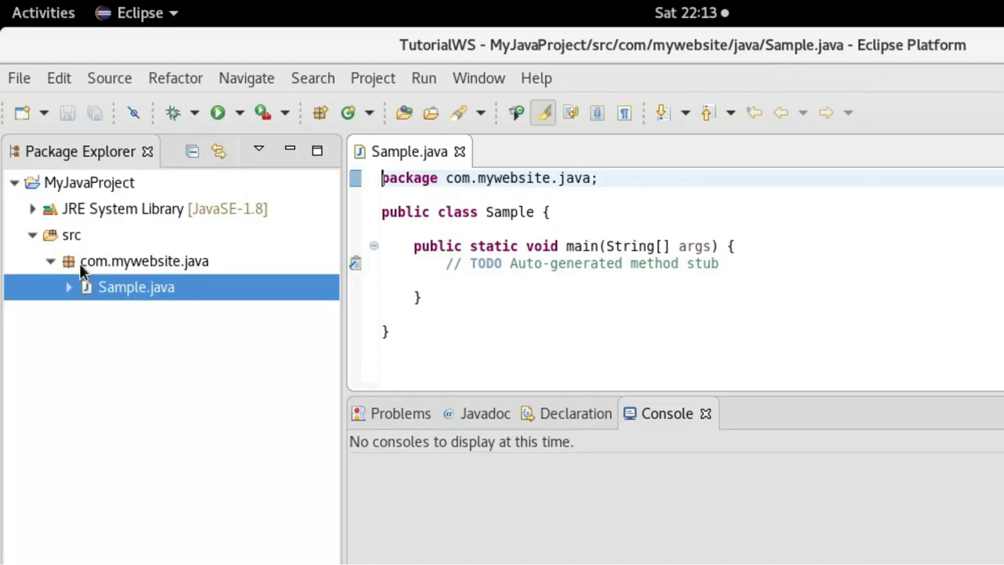
{"action": "mouse_move", "coordinate": [176, 270]}
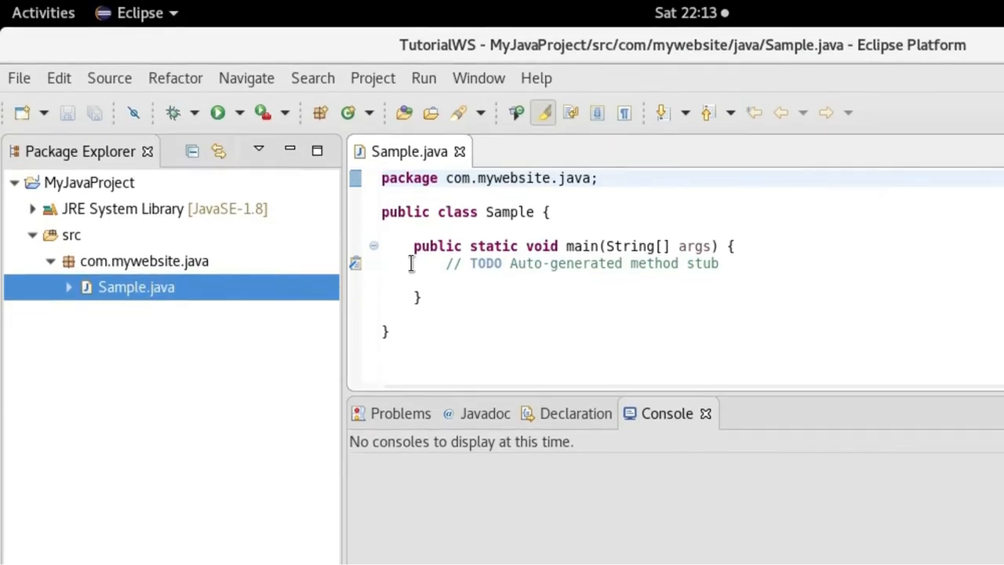
Step: Type 'System' in main's body and dismiss both content assist error dialogs
{"action": "left_click", "coordinate": [445, 263]}
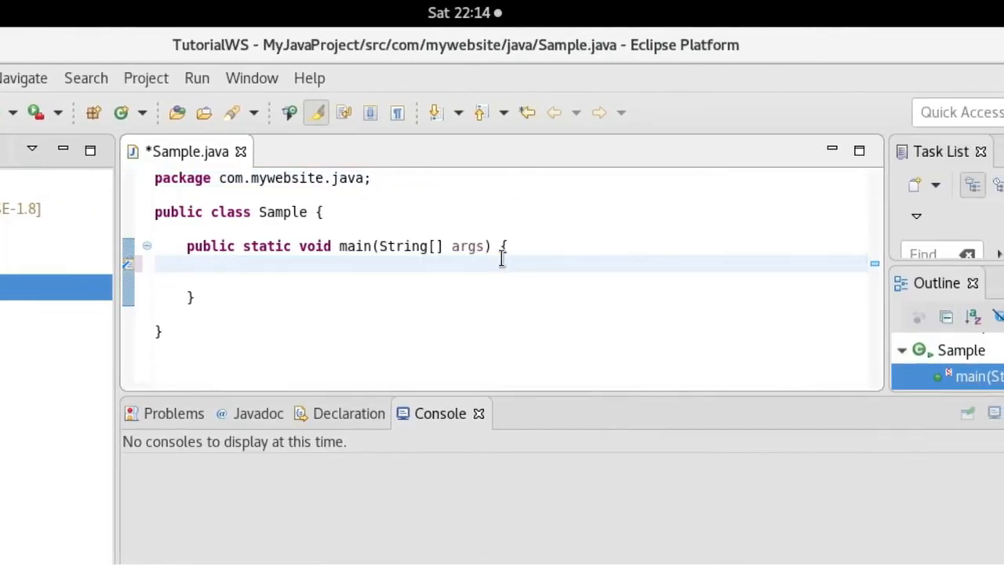
{"action": "type", "text": "Sy"}
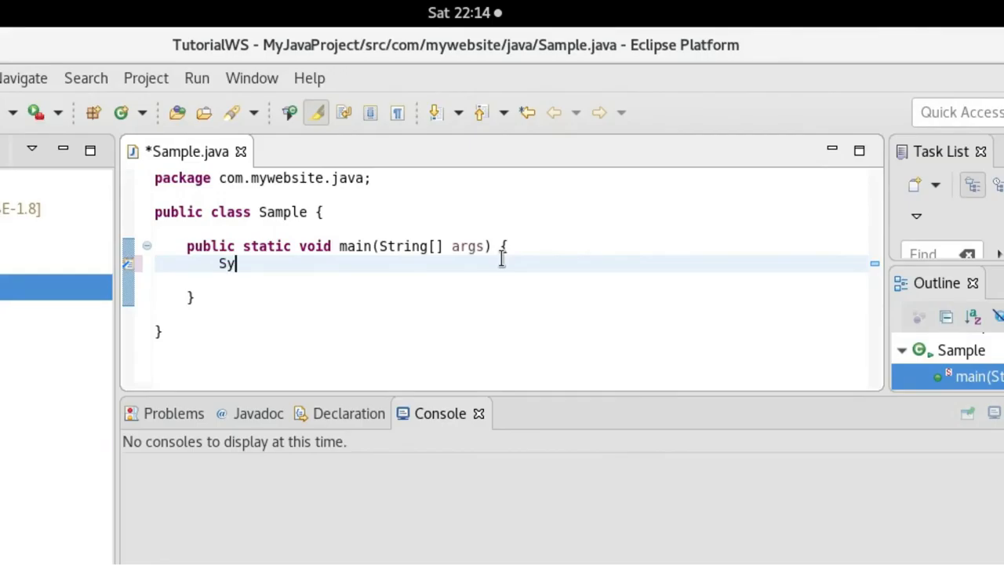
{"action": "type", "text": "st"}
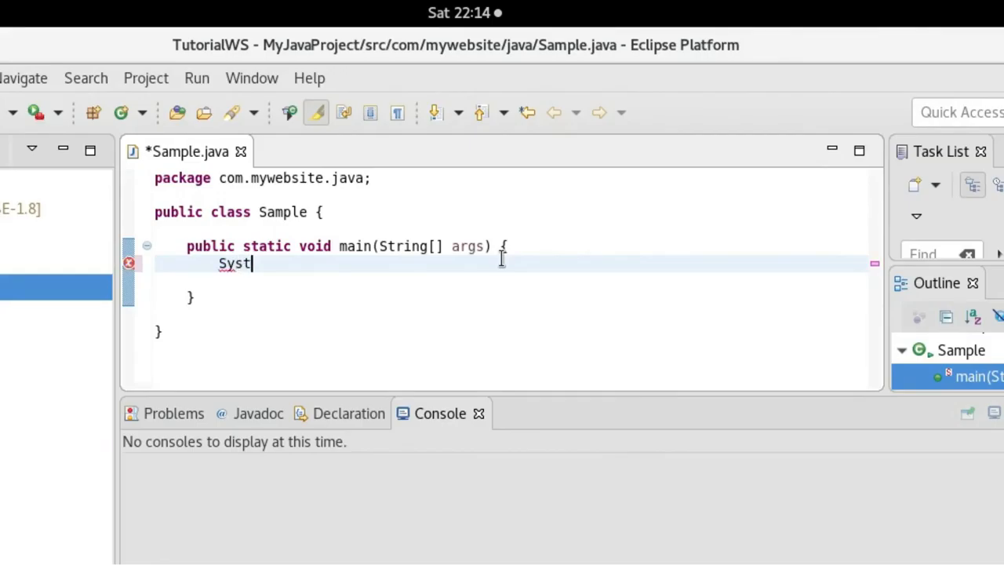
{"action": "type", "text": "em"}
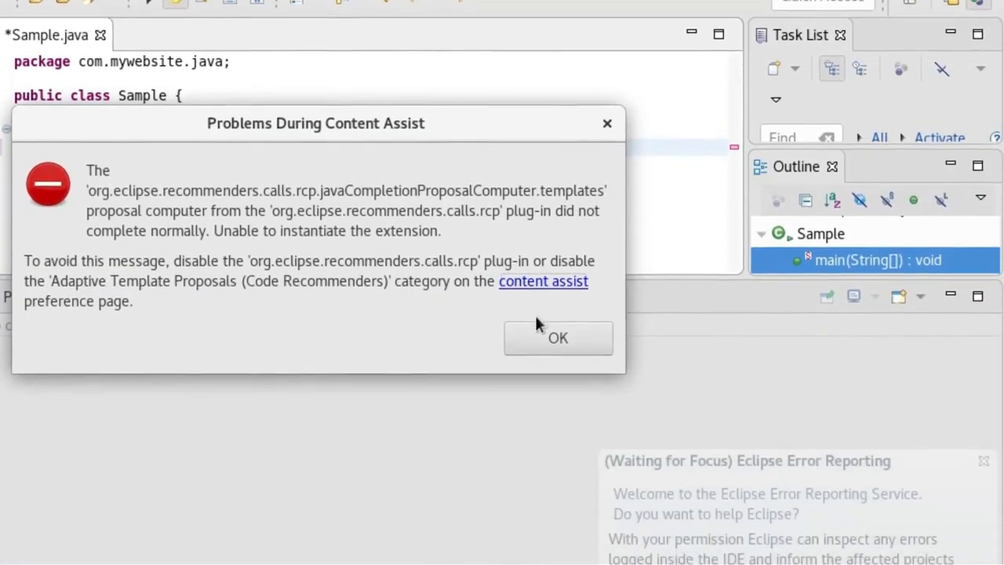
{"action": "left_click", "coordinate": [558, 337]}
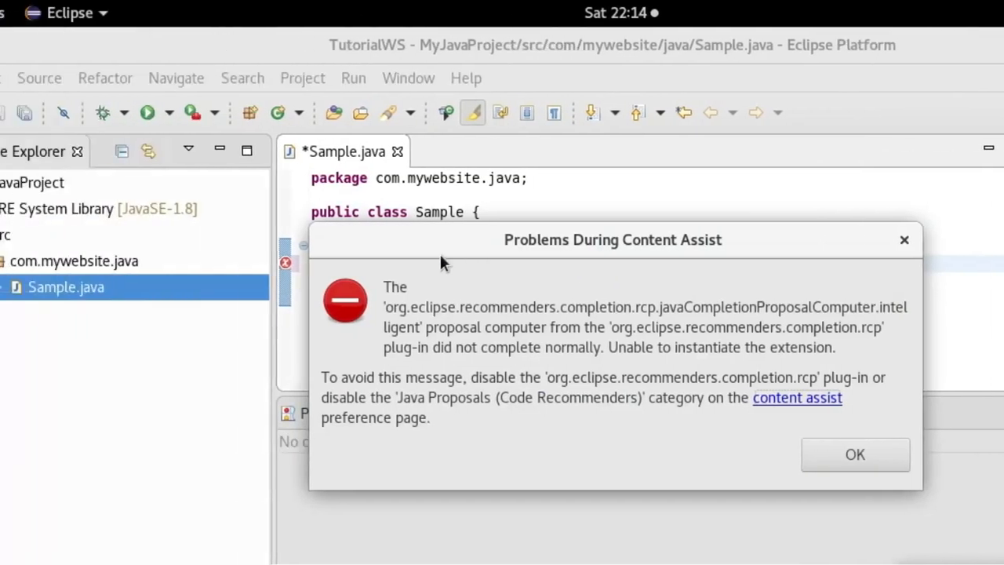
{"action": "left_click", "coordinate": [854, 454]}
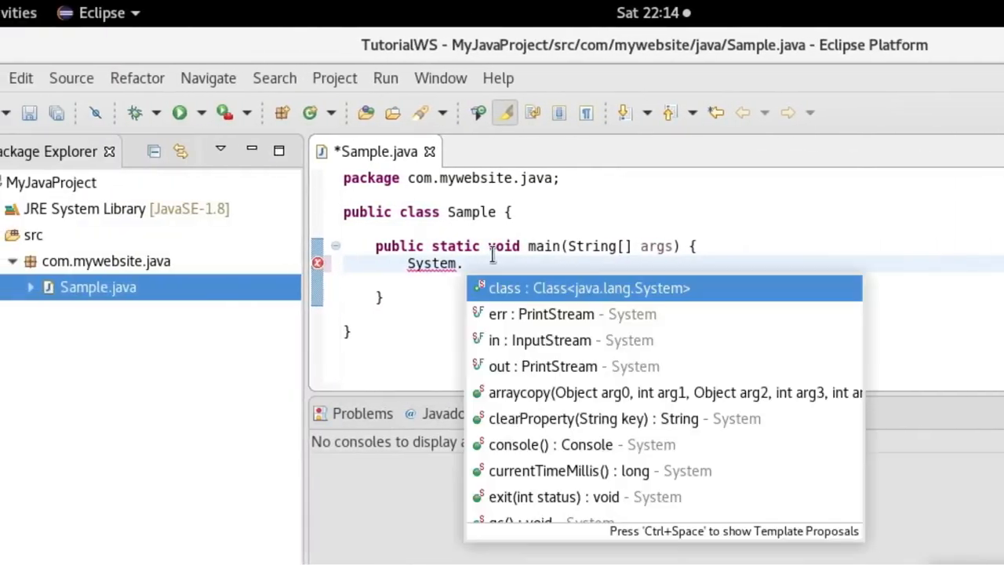
Step: Complete System.out.println("Welcome to java World!!!"); and save Sample.java
{"action": "type", "text": "p"}
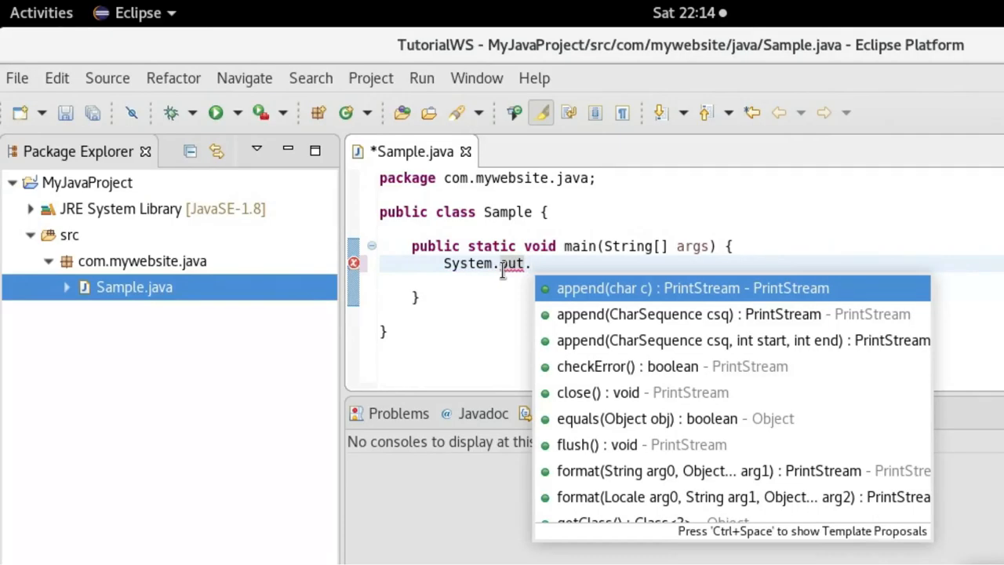
{"action": "type", "text": "pr"}
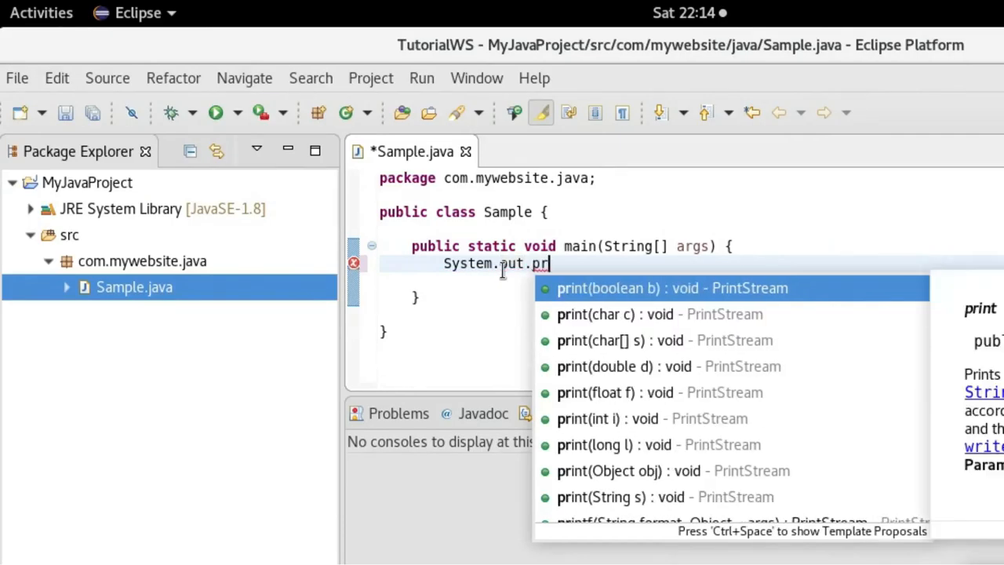
{"action": "type", "text": "ntln();"}
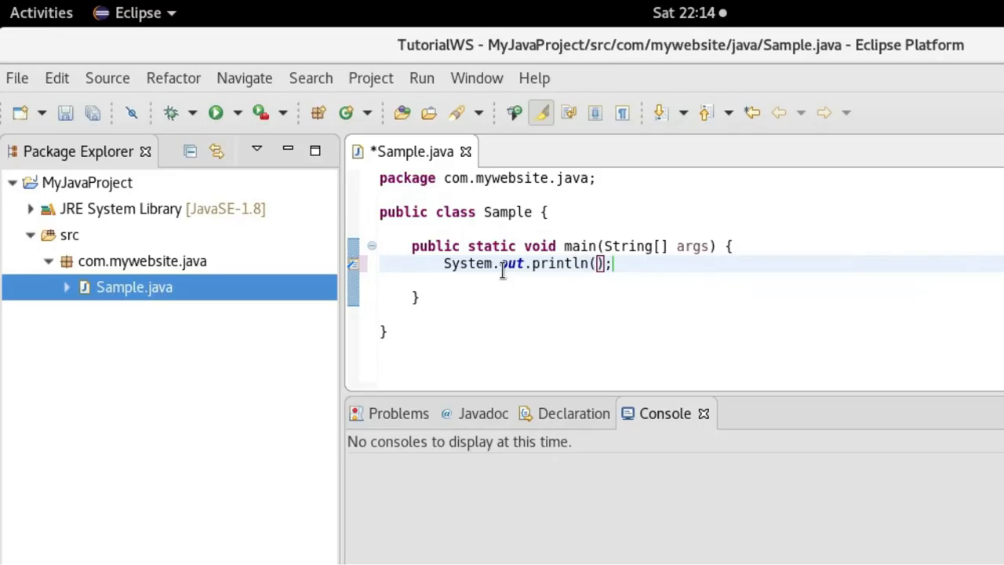
{"action": "type", "text": "\"Welcome to"}
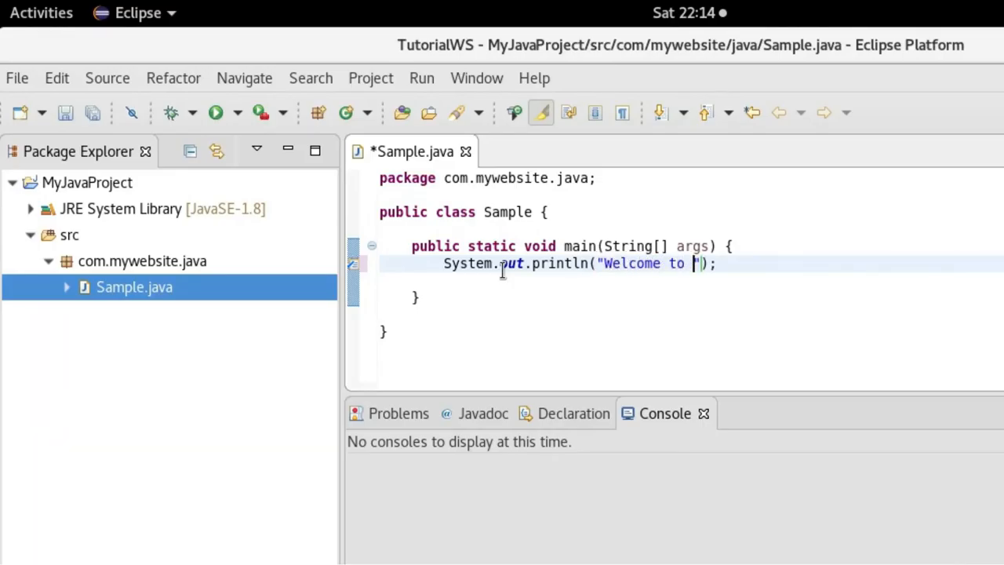
{"action": "type", "text": "java World!!!!!!!!!!!!!!!!!!!!!!!!!!!!"}
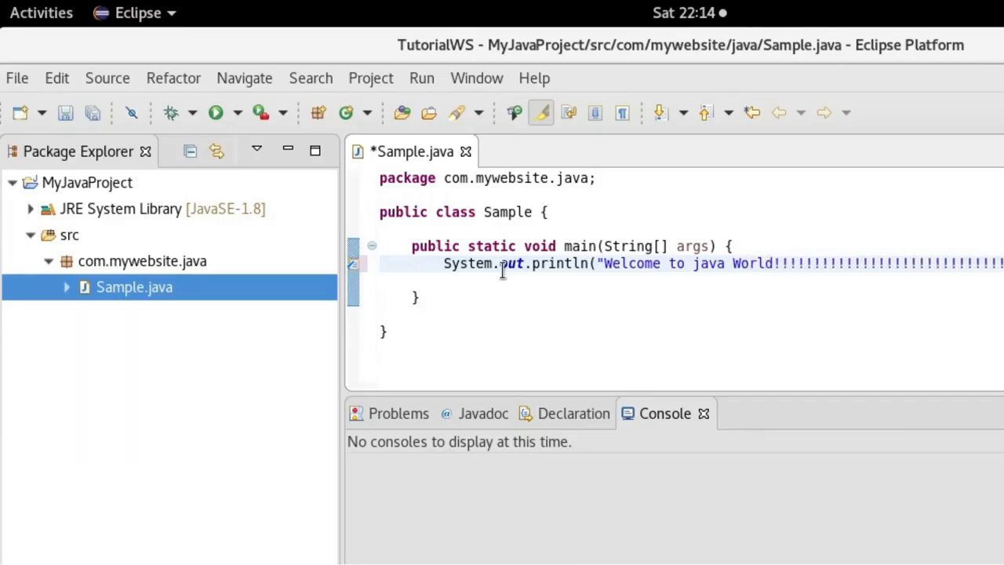
{"action": "key", "text": "ctrl+s"}
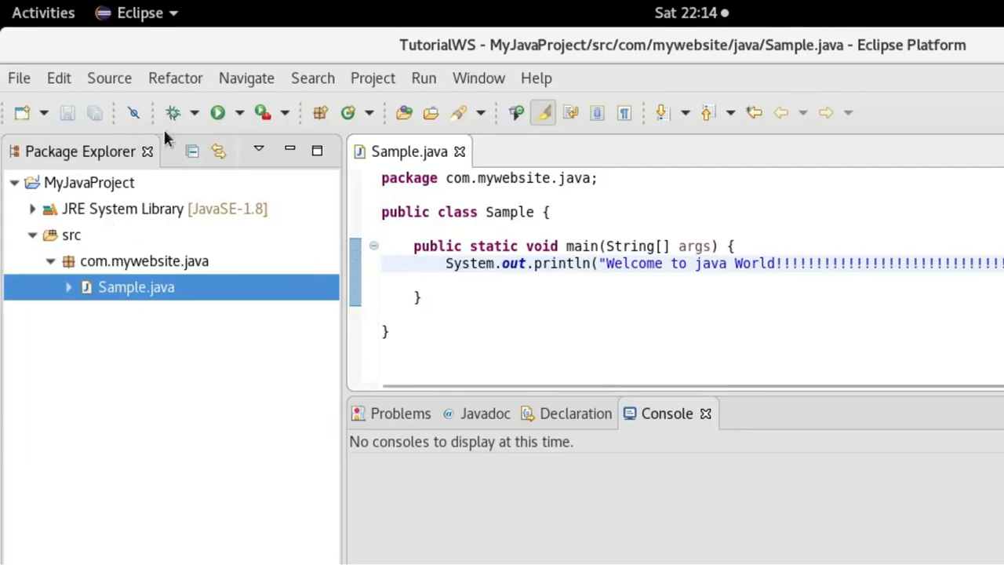
{"action": "mouse_move", "coordinate": [218, 112]}
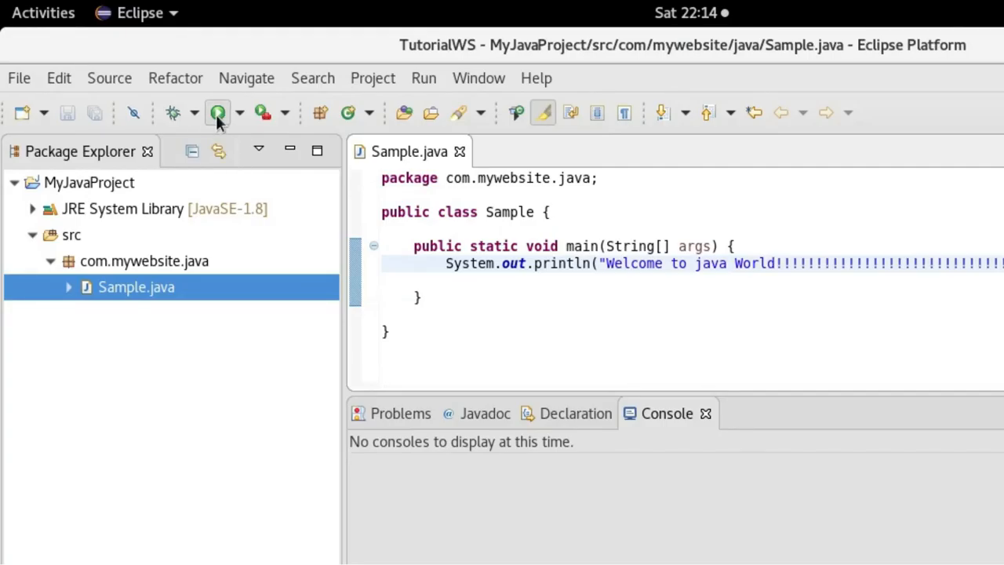
Step: Run Sample from the toolbar, choosing Java Application as the run type
{"action": "left_click", "coordinate": [219, 112]}
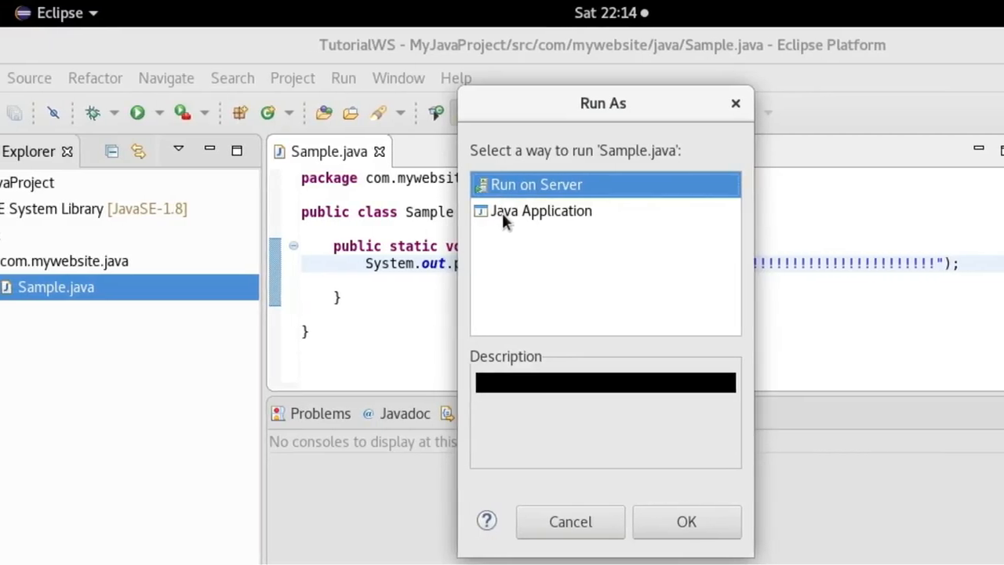
{"action": "left_click", "coordinate": [541, 210]}
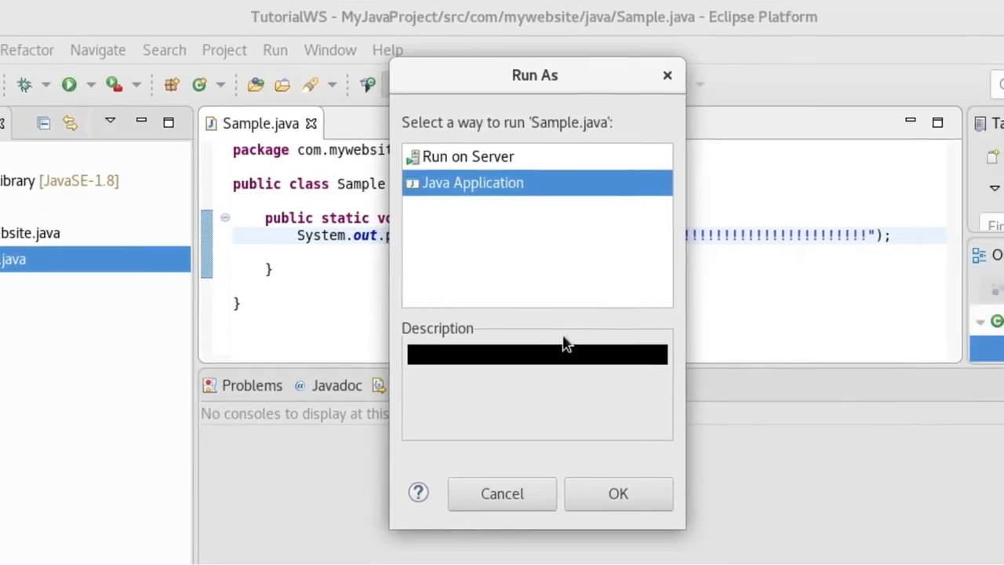
{"action": "left_click", "coordinate": [618, 494]}
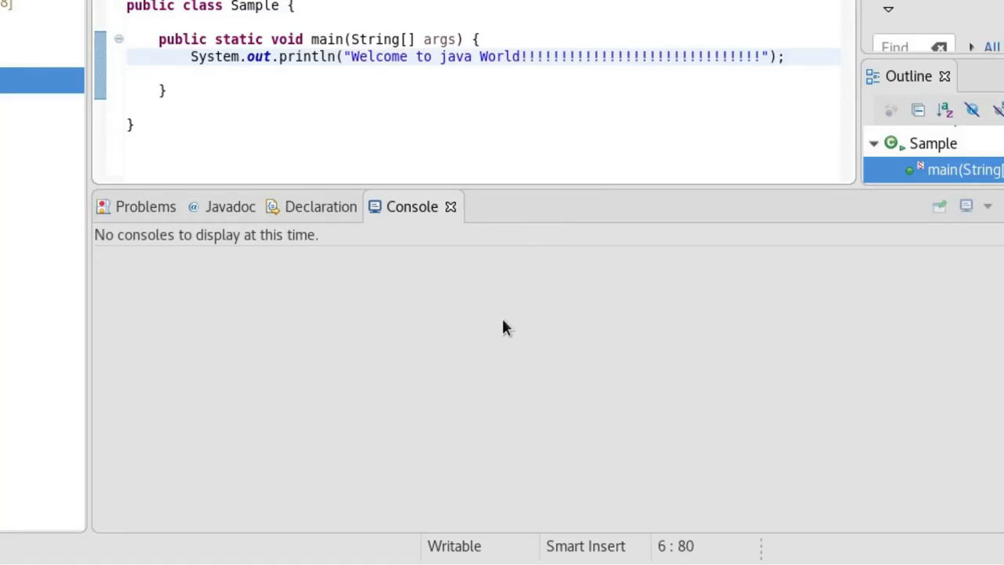